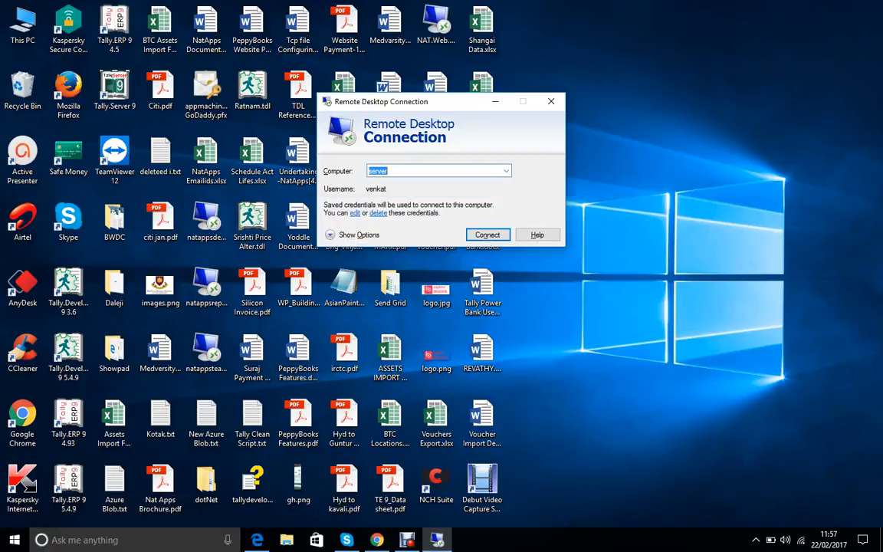
Dismiss the Remote Desktop Connection prompt and reach the new CDN profile form in Chrome.
click(550, 100)
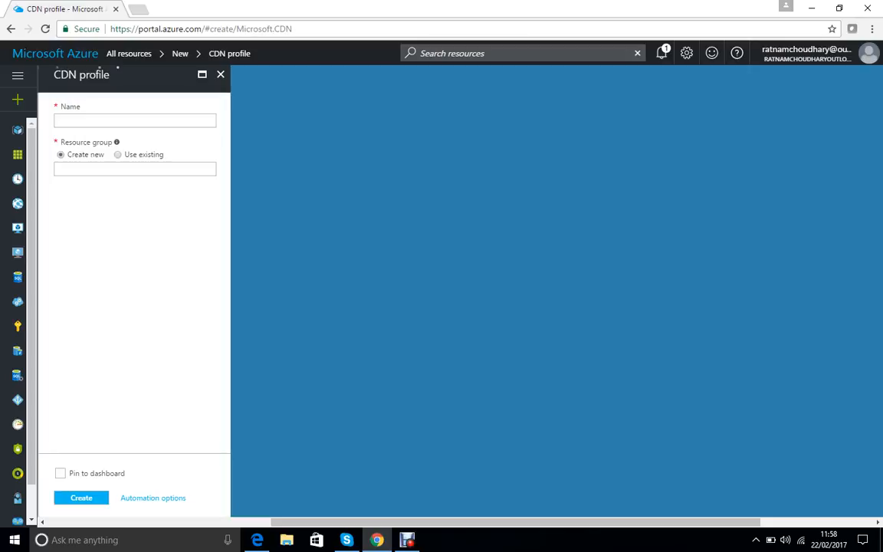
Name the CDN profile CORS and assign the existing Peppy resource group.
click(135, 120)
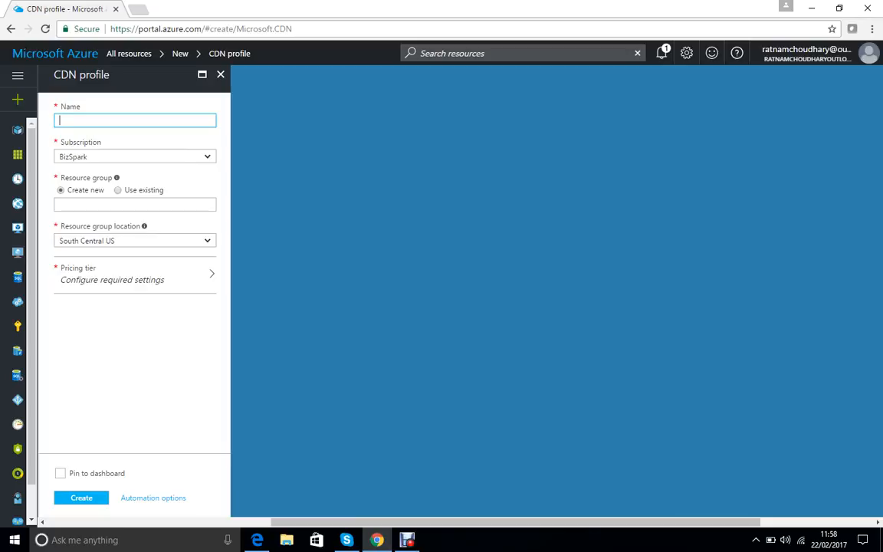
text(C)
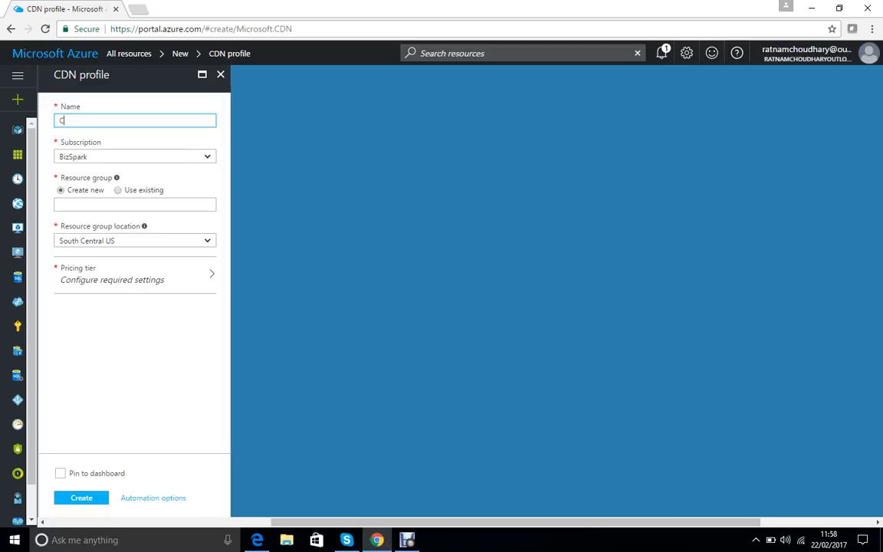
text(ORS)
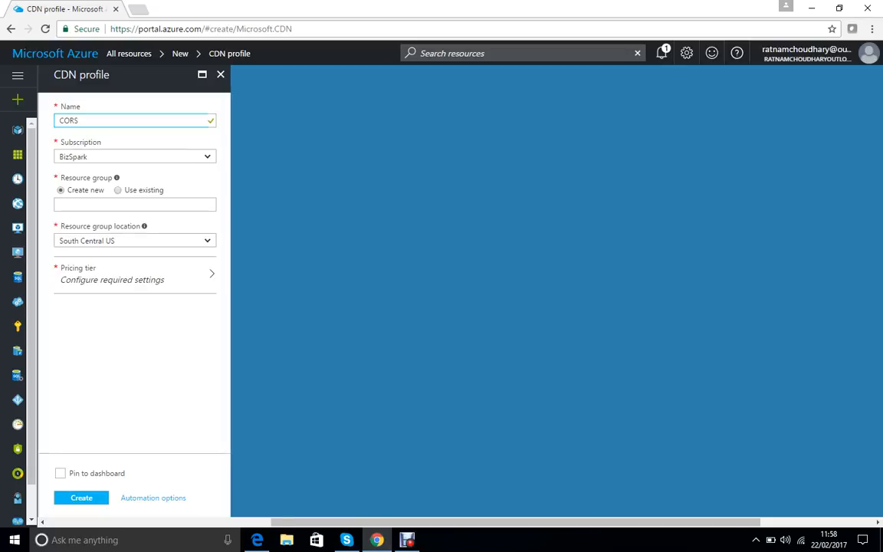
click(118, 190)
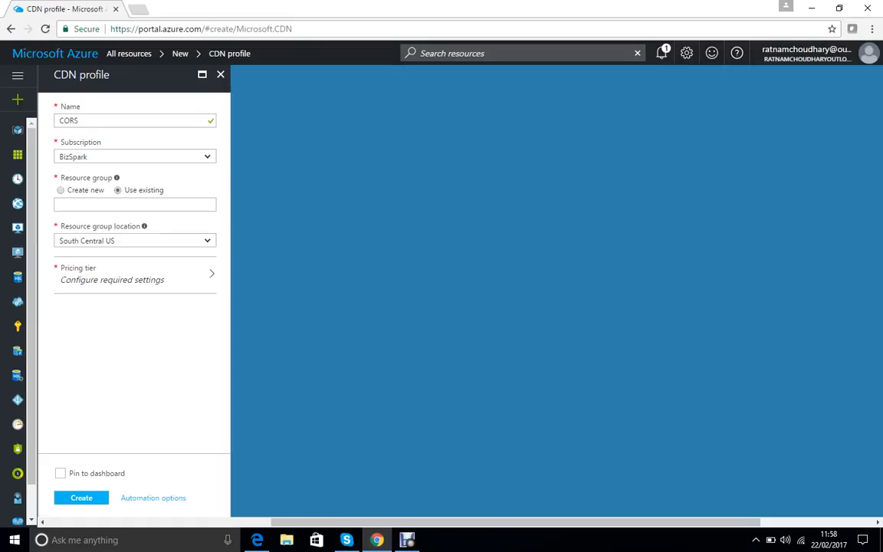
click(134, 204)
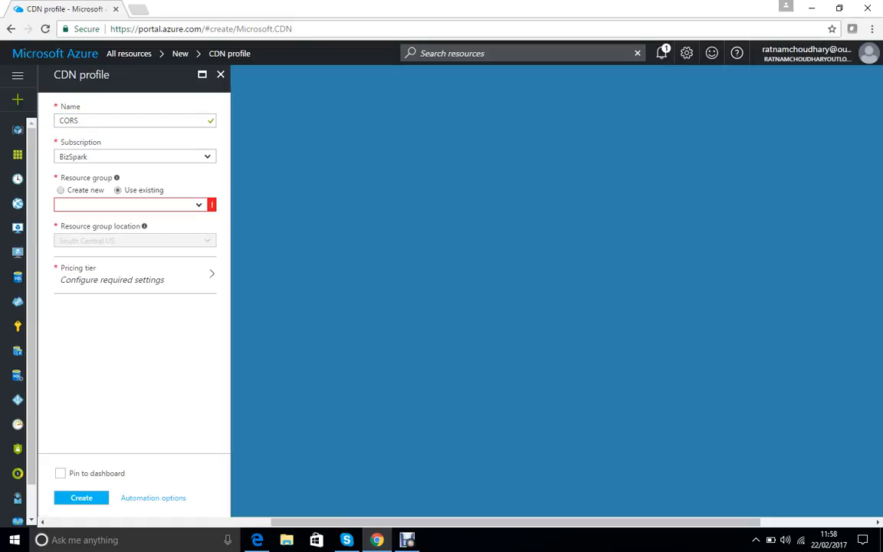
text(Peppy)
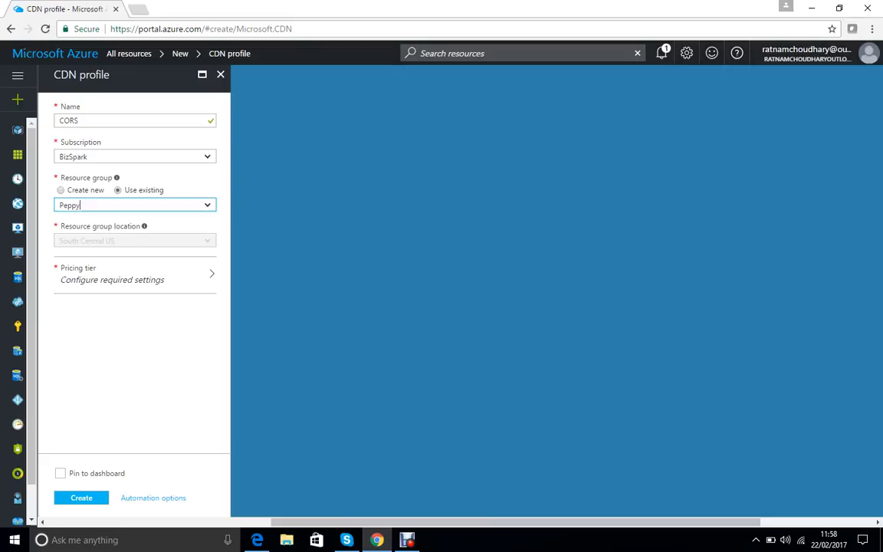
click(112, 274)
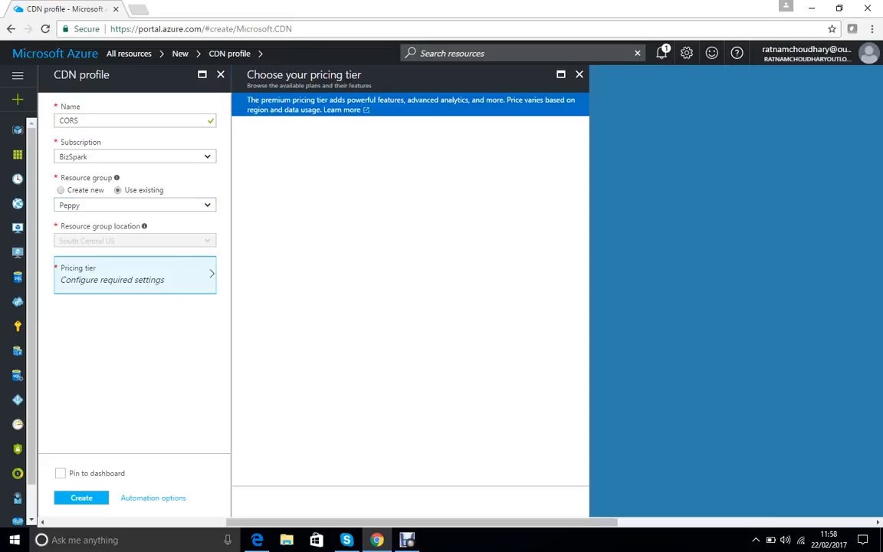
Choose the P1 Premium Verizon pricing tier and submit the profile for creation.
click(135, 273)
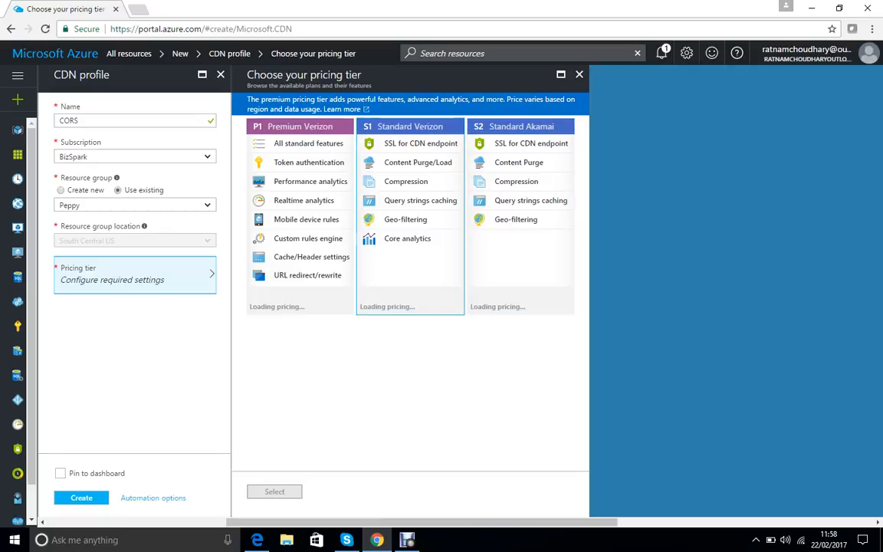
click(299, 126)
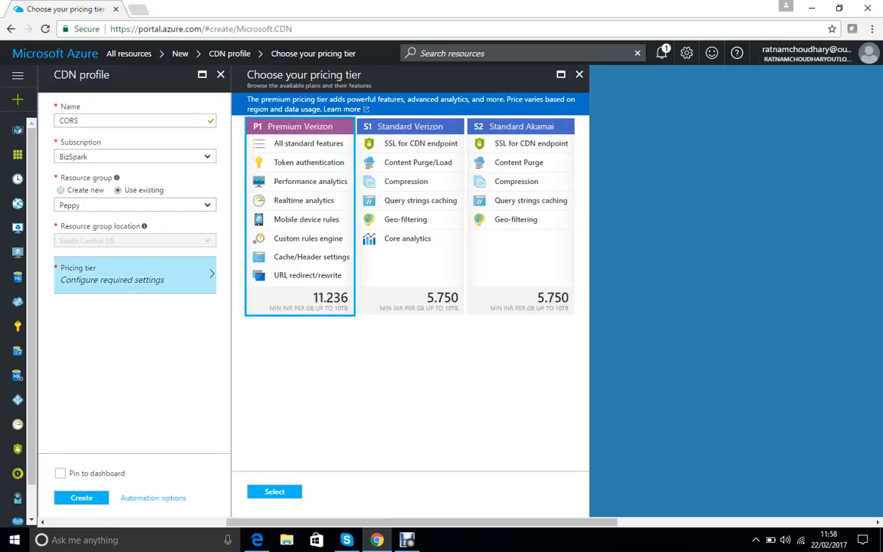
click(274, 491)
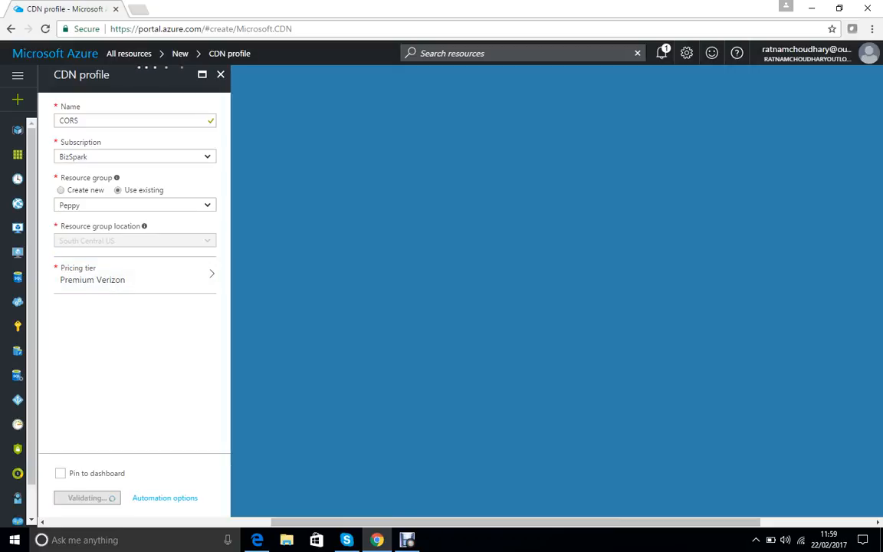
Open the CORS profile from All resources to view its Creating status.
click(86, 498)
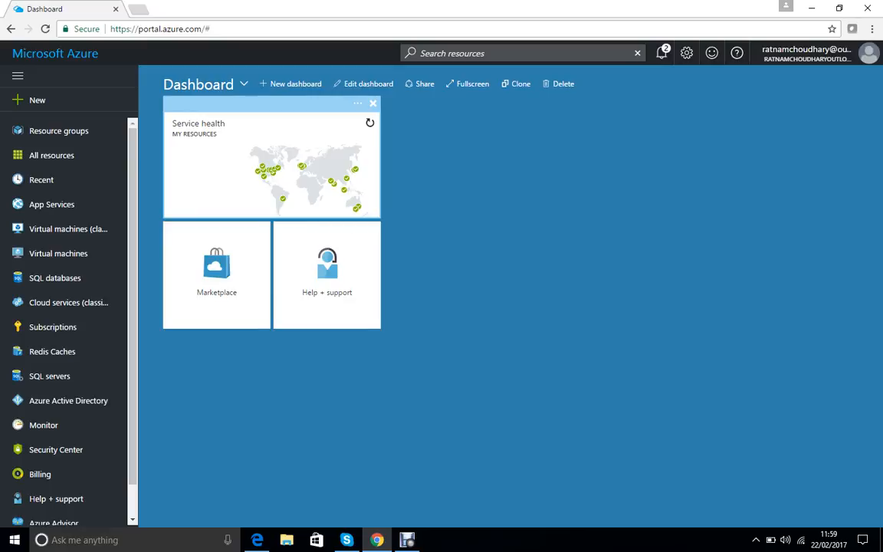
click(52, 155)
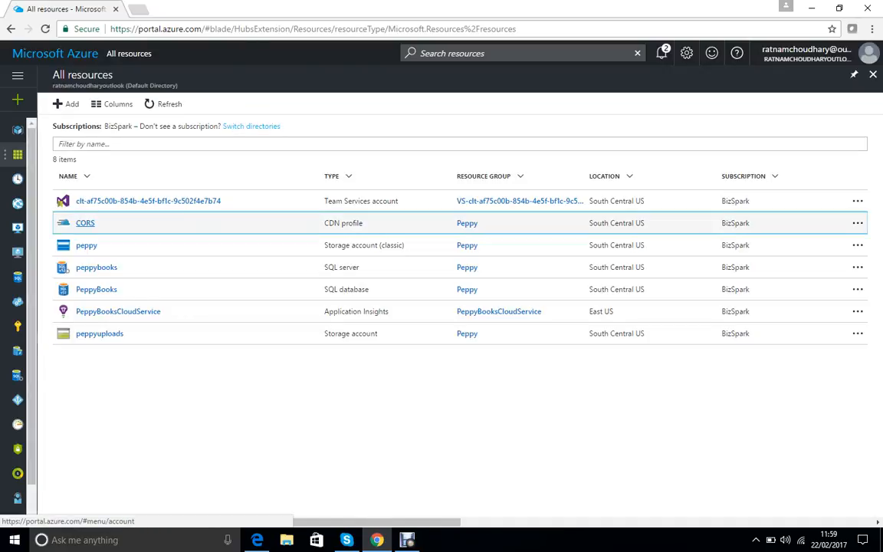
click(86, 222)
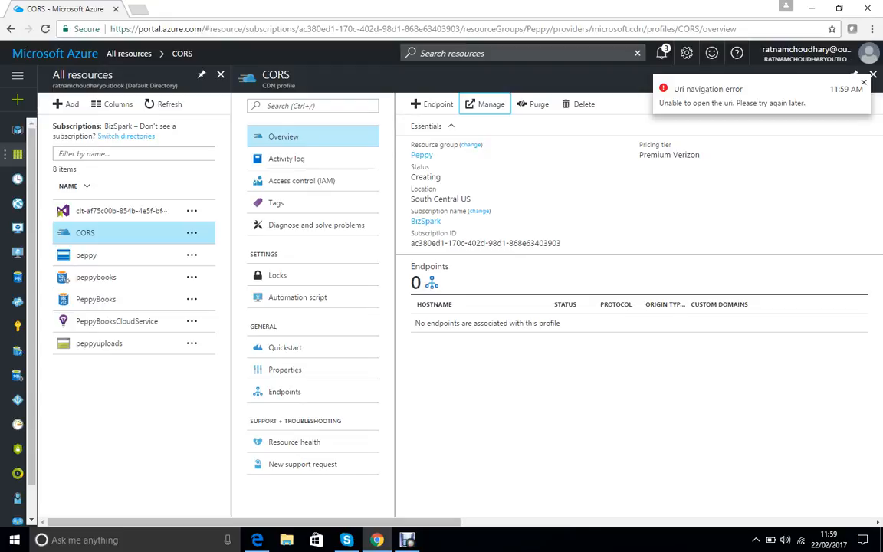
click(661, 53)
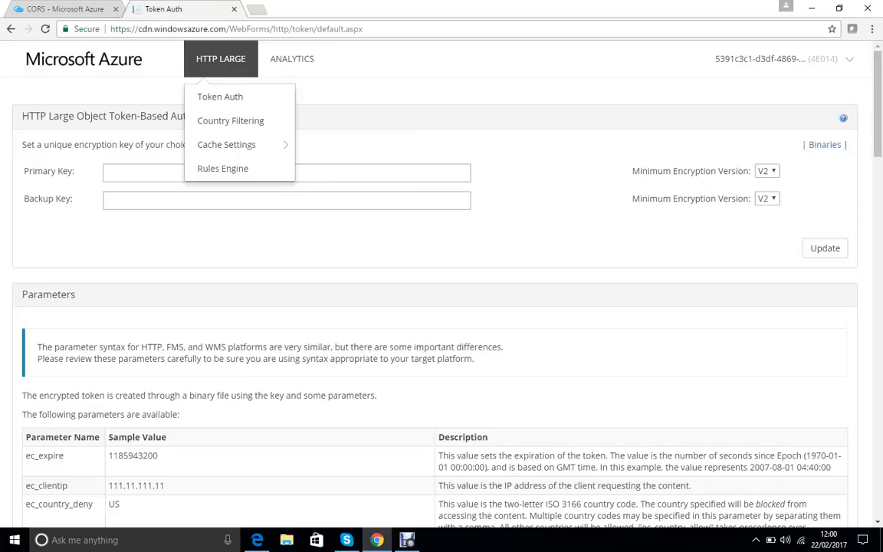
Navigate through the HTTP Large menu to the Rules Engine page.
click(291, 59)
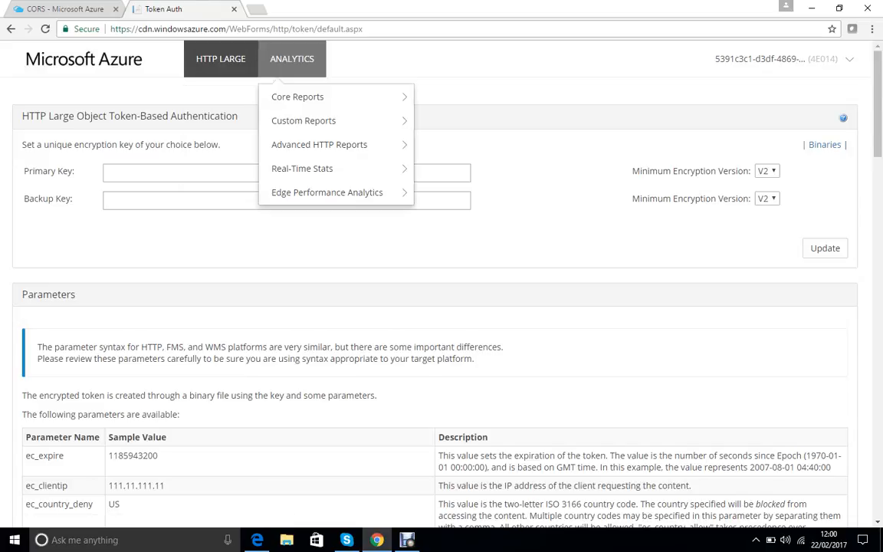
click(221, 58)
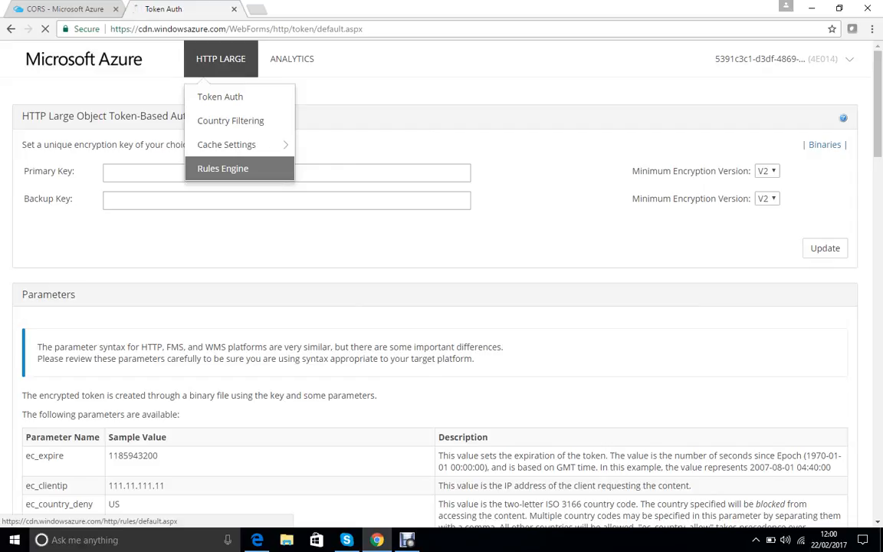
click(223, 168)
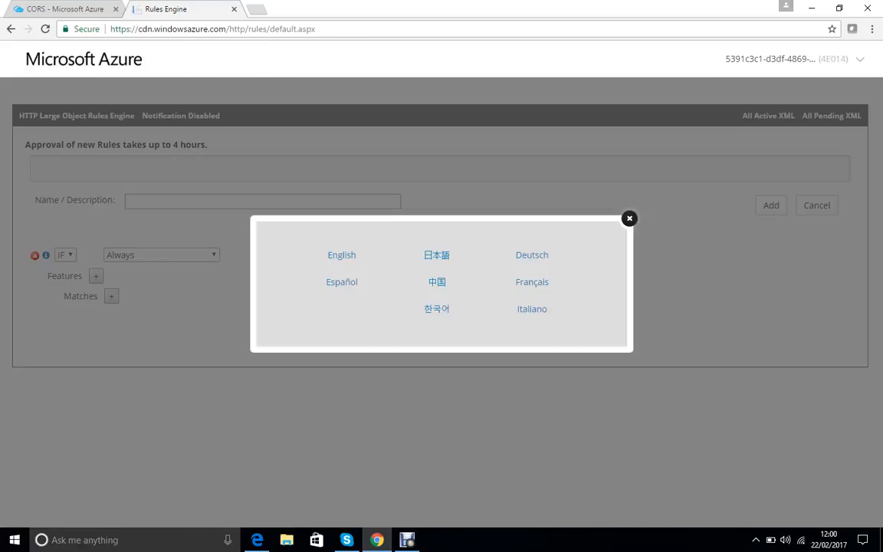
Dismiss the language popup and name the new rule CORS.
click(630, 218)
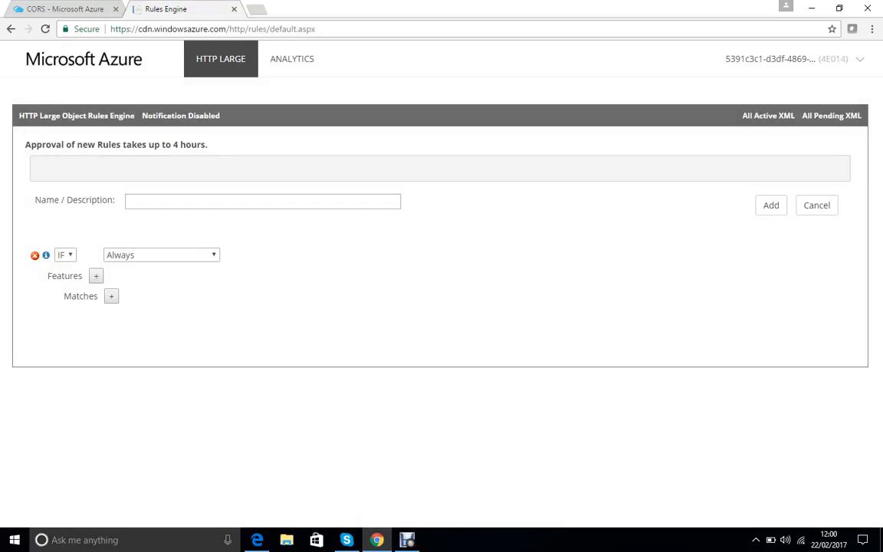
click(262, 200)
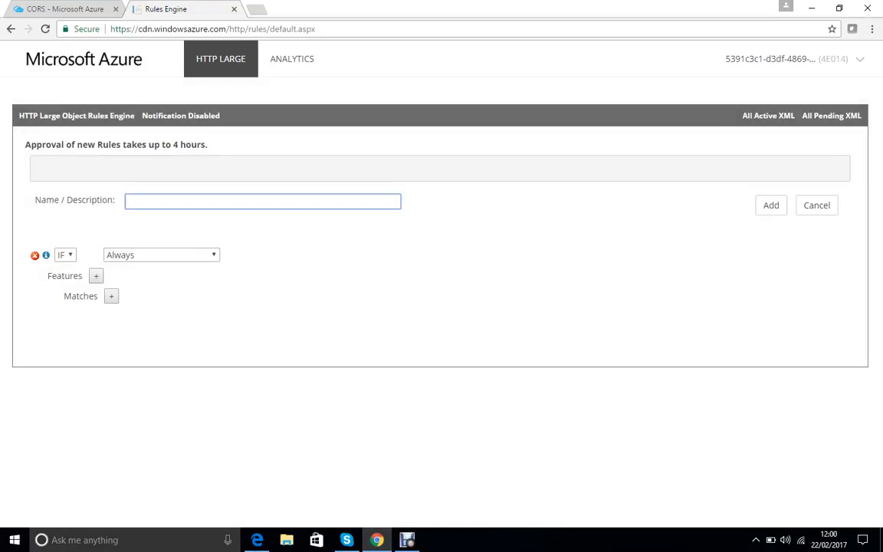
text(CORS)
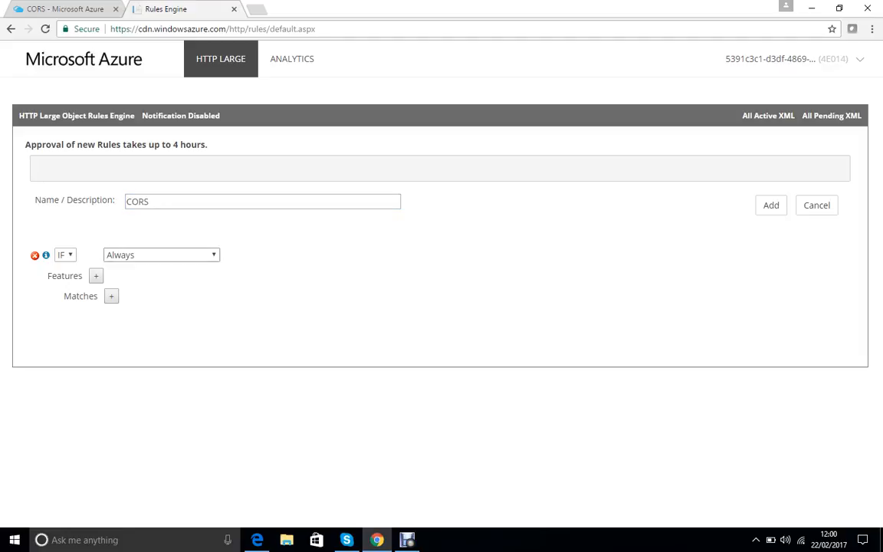
click(161, 255)
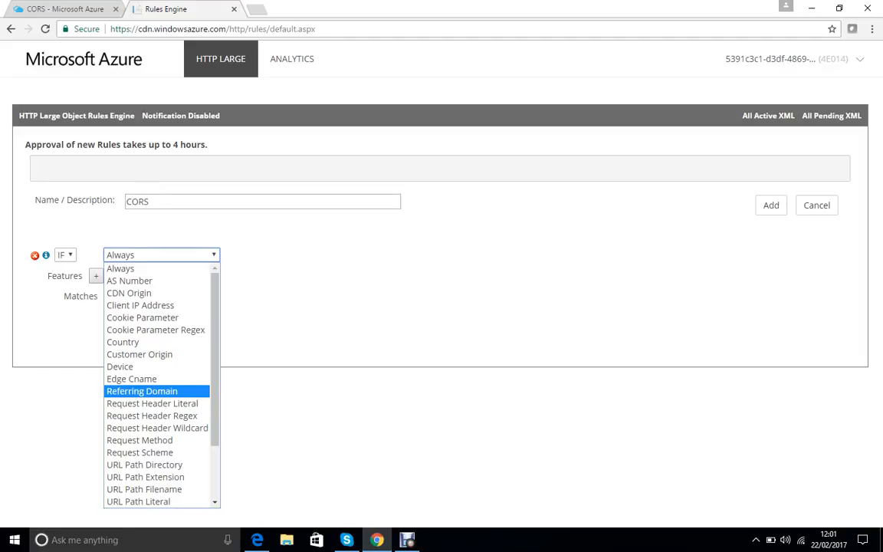
mouse_move(157, 427)
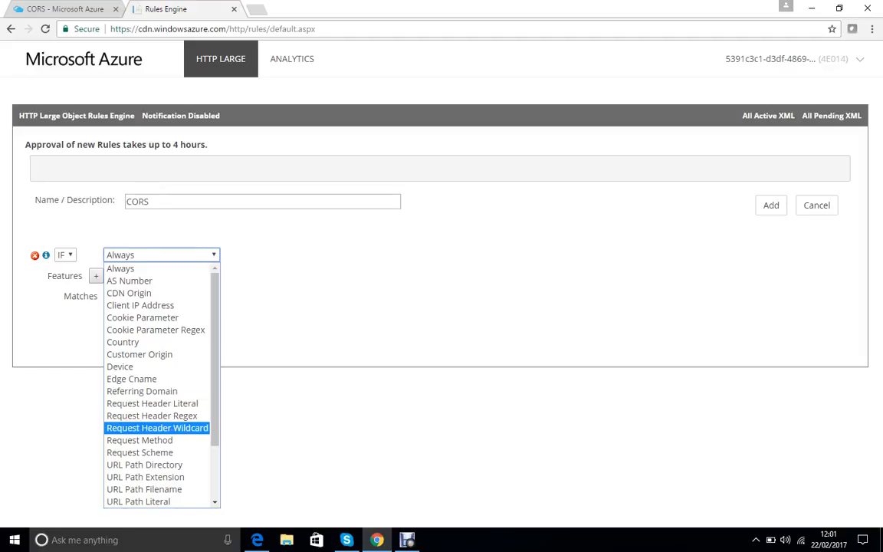
Make the rule match a request header wildcard on the Origin header.
click(157, 428)
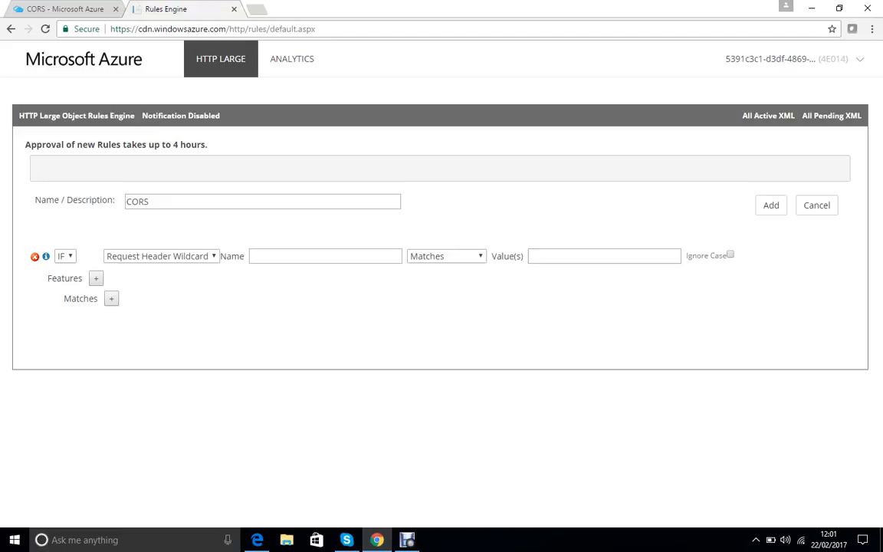
click(325, 256)
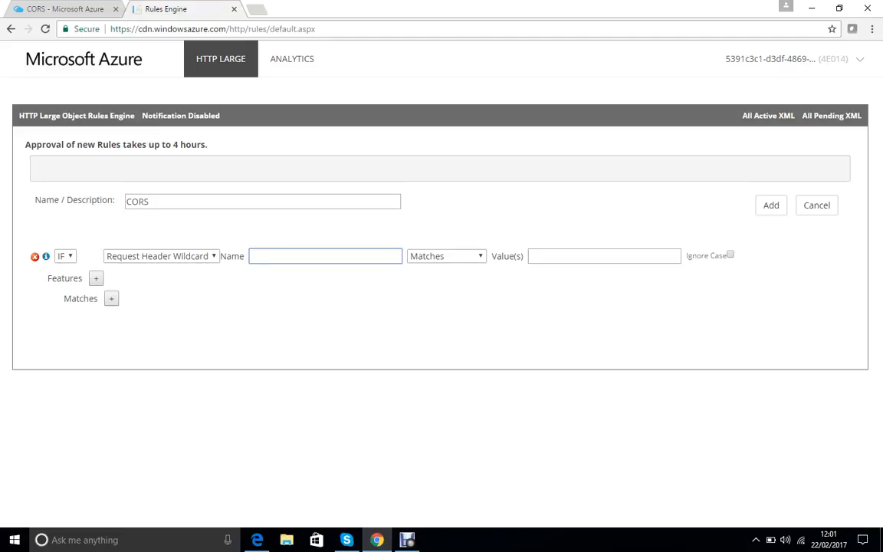
text(Origi)
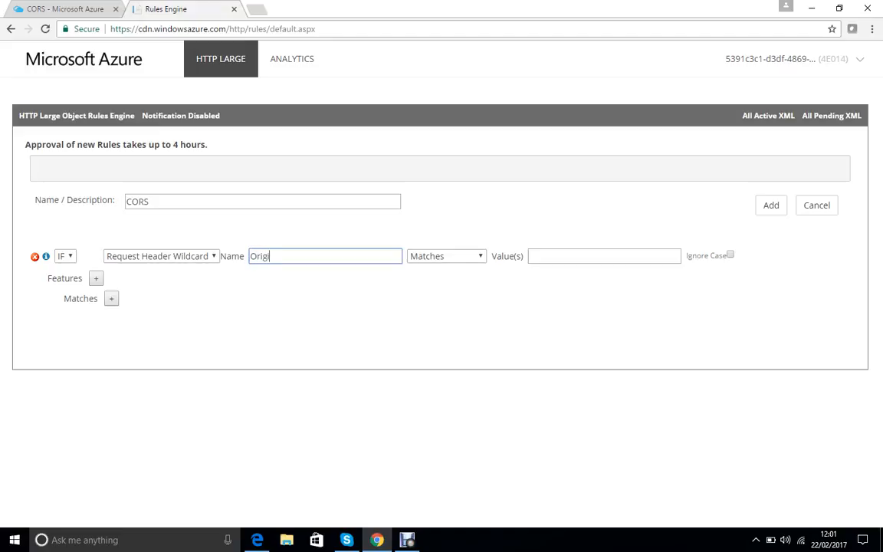
click(604, 255)
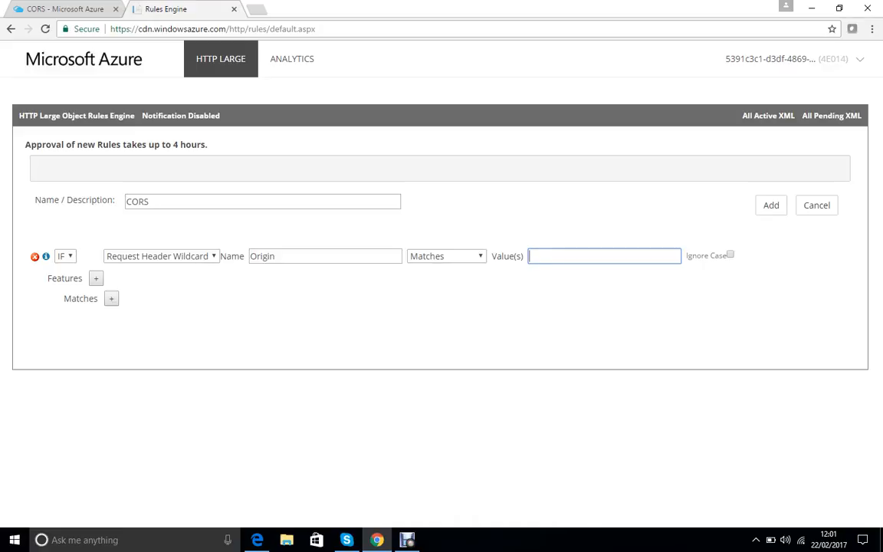
text(*)
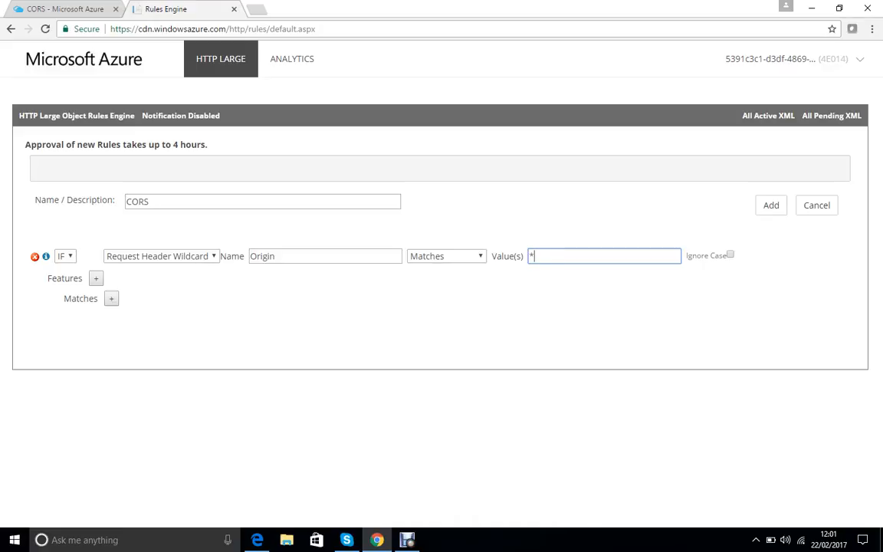
text(.)
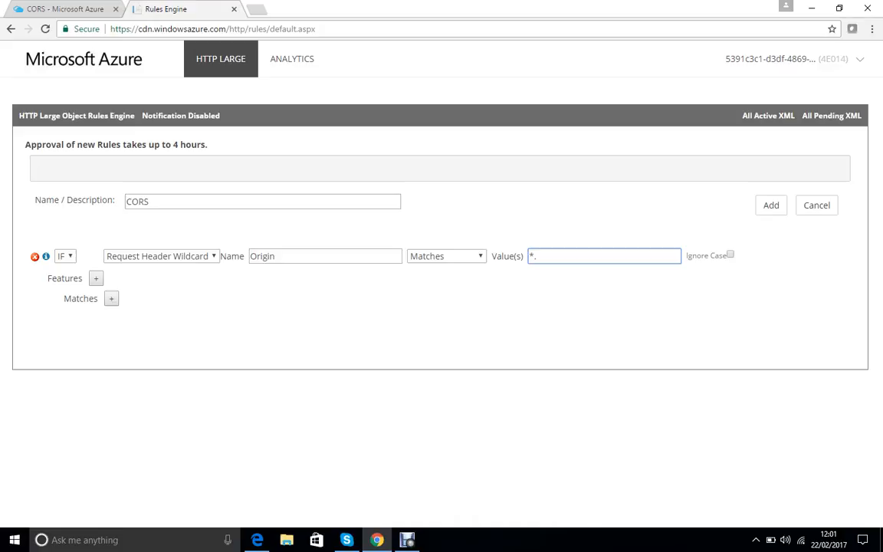
text(//)
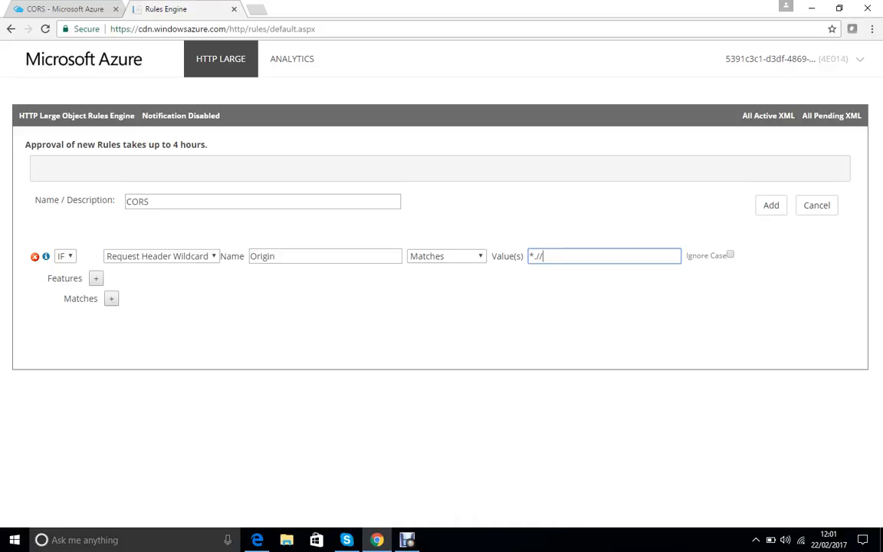
text(abc)
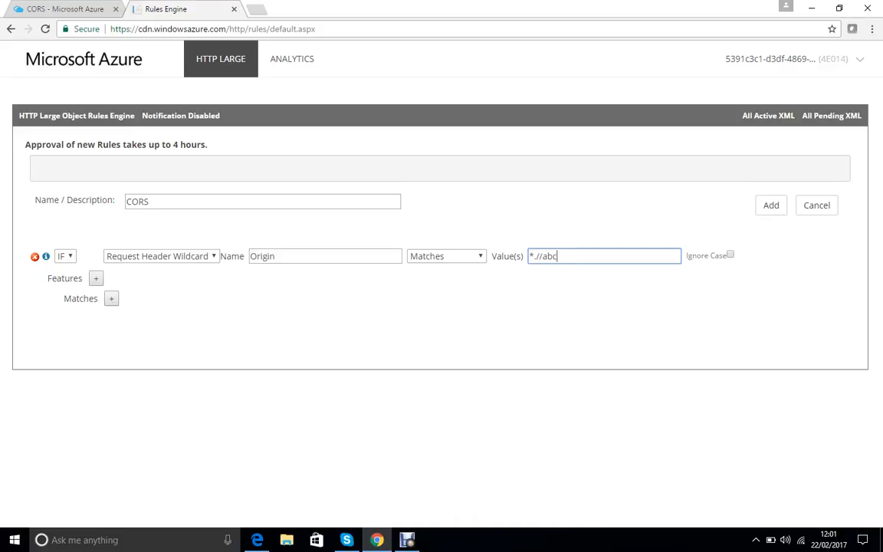
text(.com)
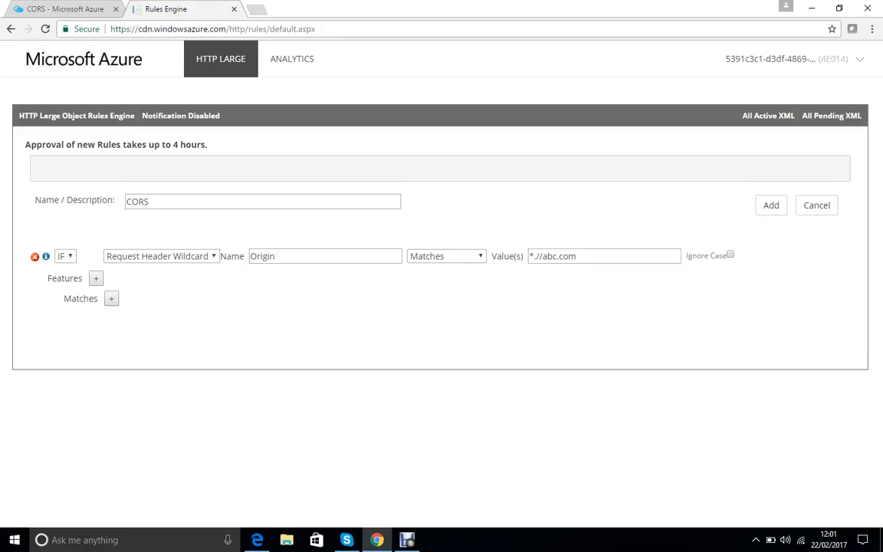
click(603, 256)
text(https)
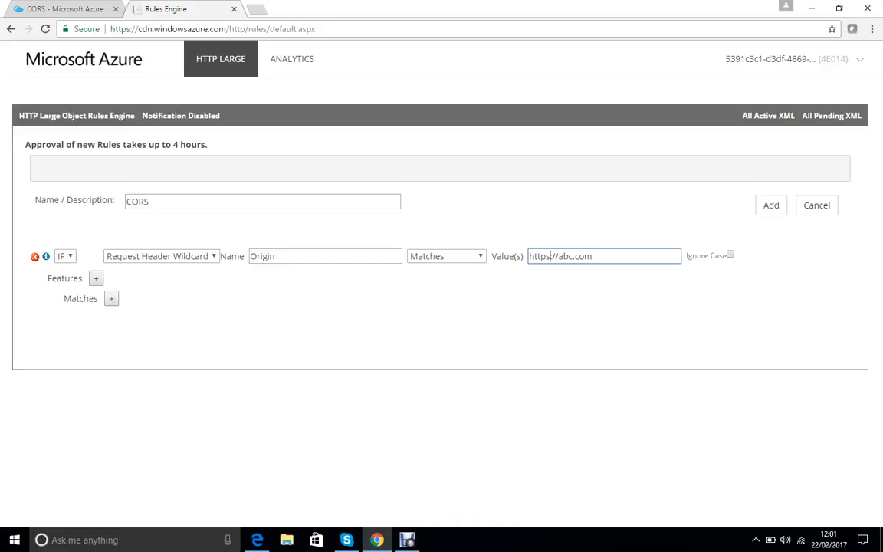
click(729, 255)
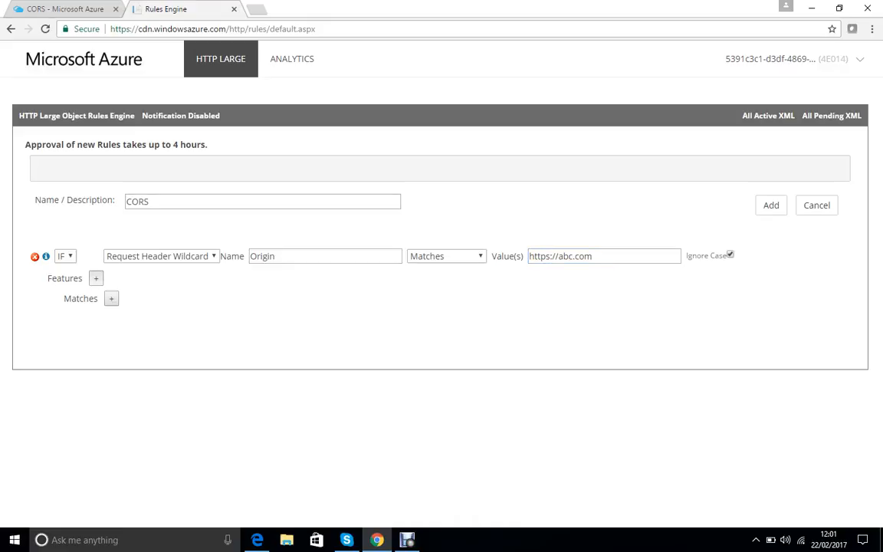
click(95, 279)
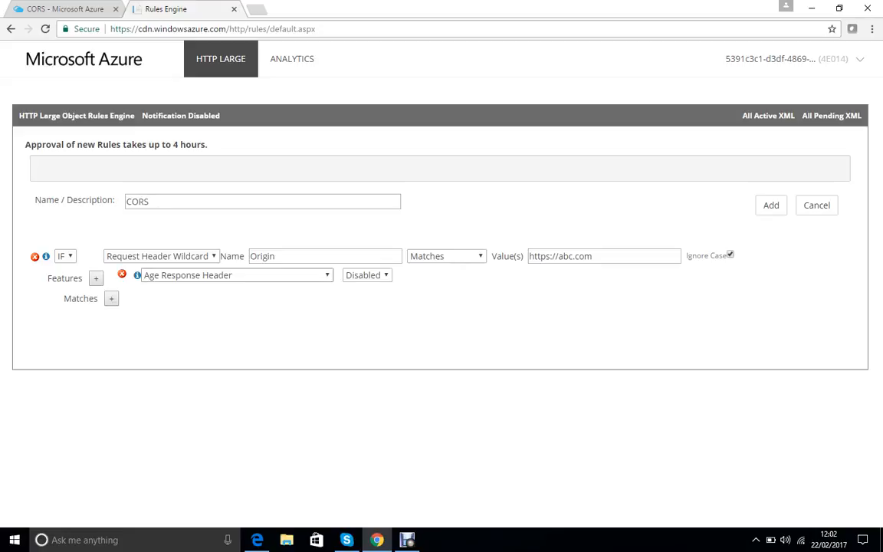
Set the feature to Modify Client Response Header with the Overwrite action.
click(235, 275)
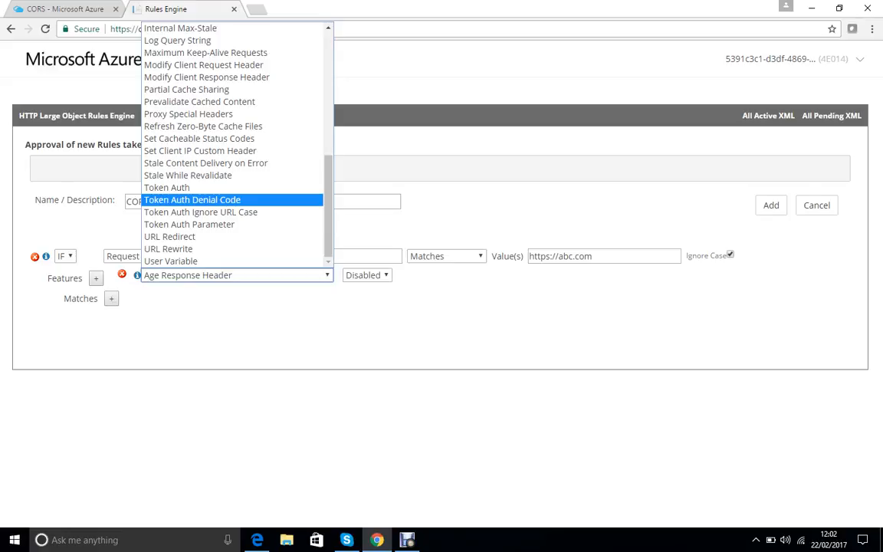
mouse_move(200, 102)
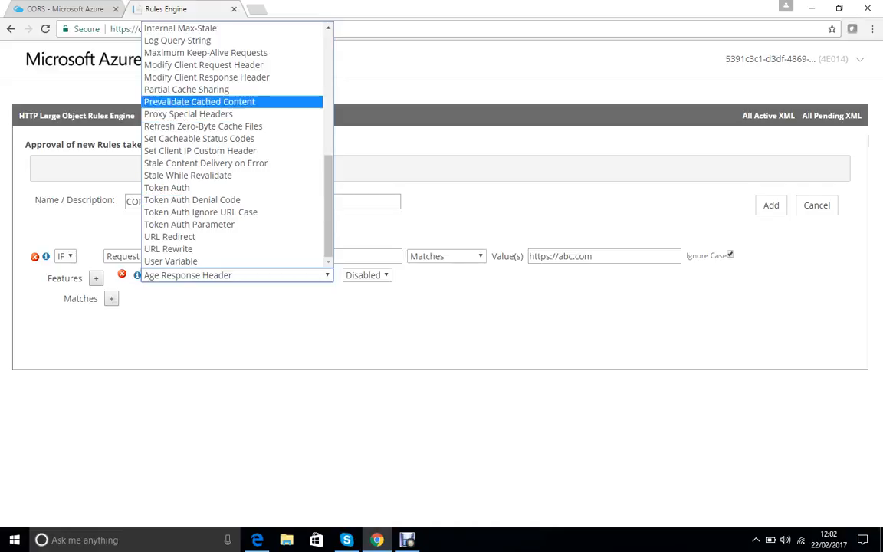
click(206, 77)
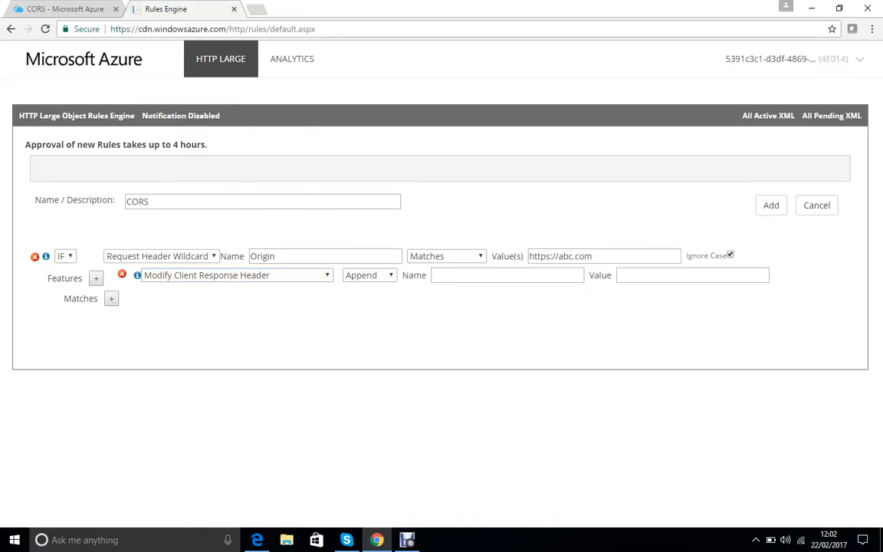
click(369, 276)
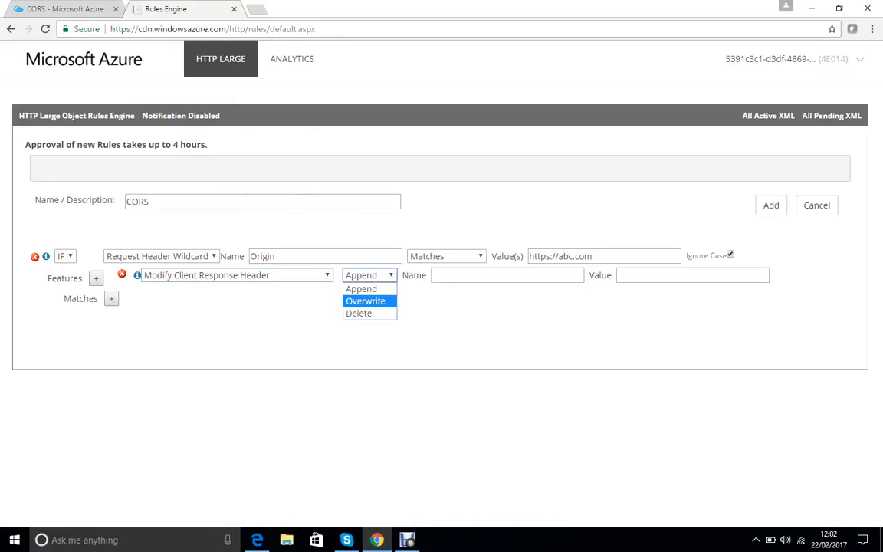
click(366, 301)
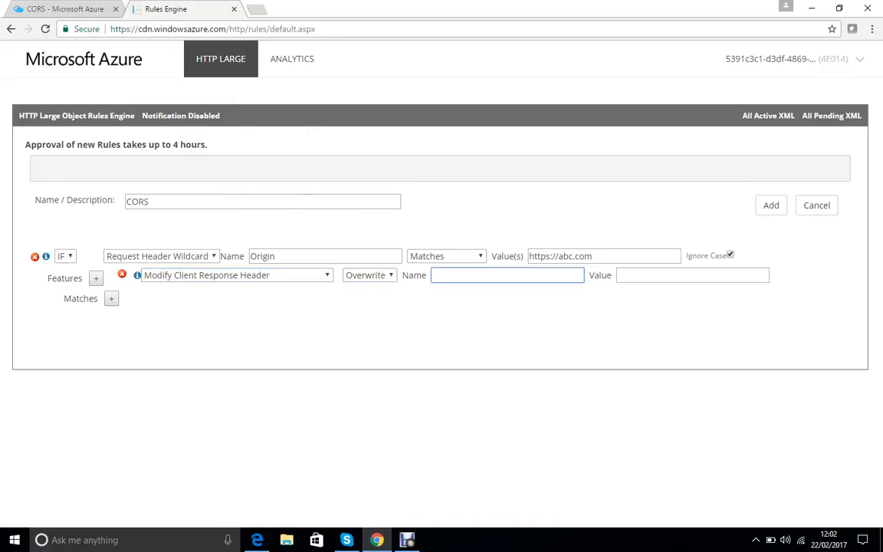
Enter header name Access-Control-Allow-Origin with value (http_origin).
text(Acce)
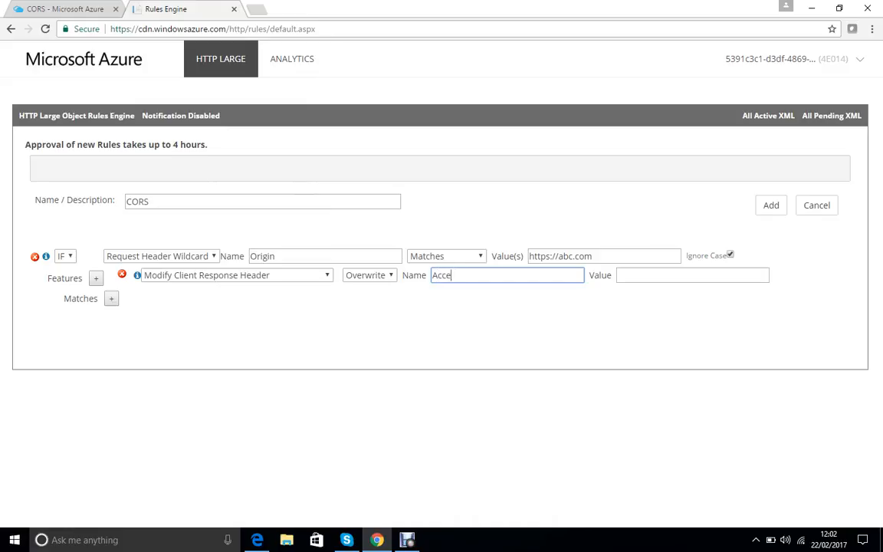
text(ss-Cont)
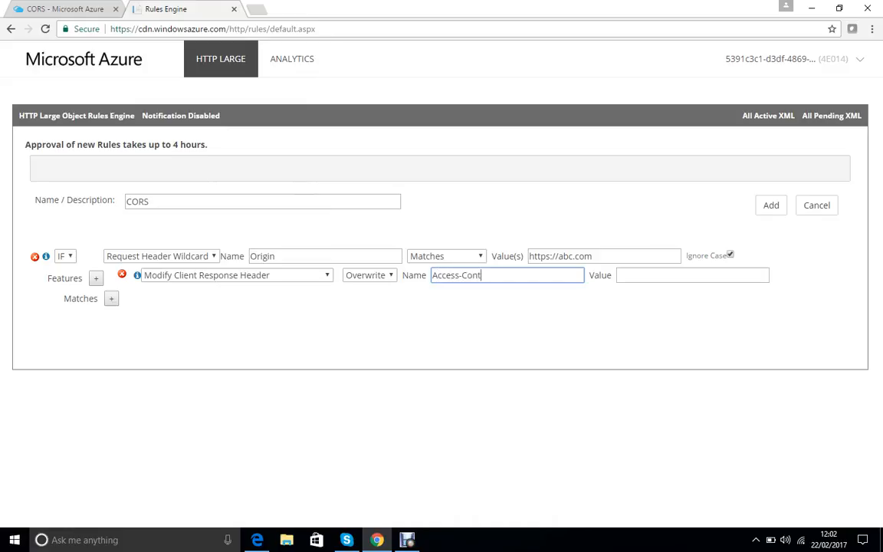
text(rol)
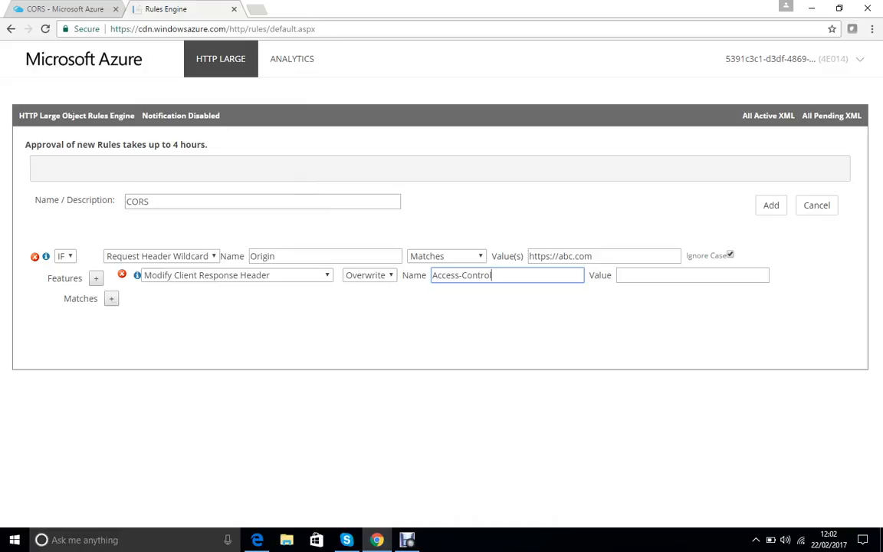
text(-Allow)
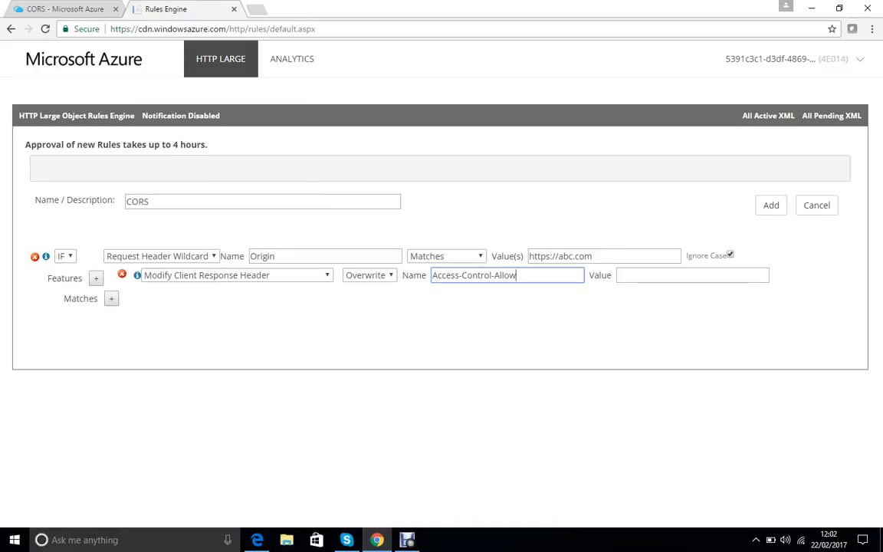
text(ori)
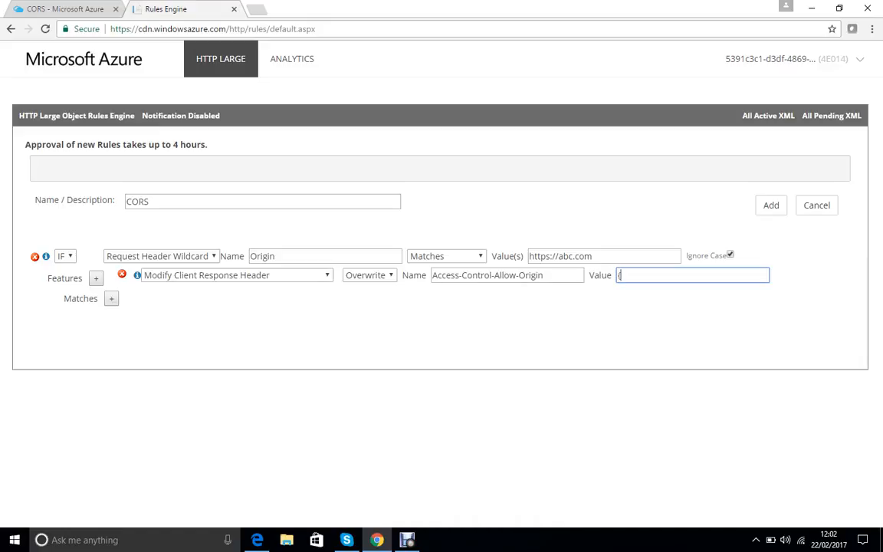
text(http)
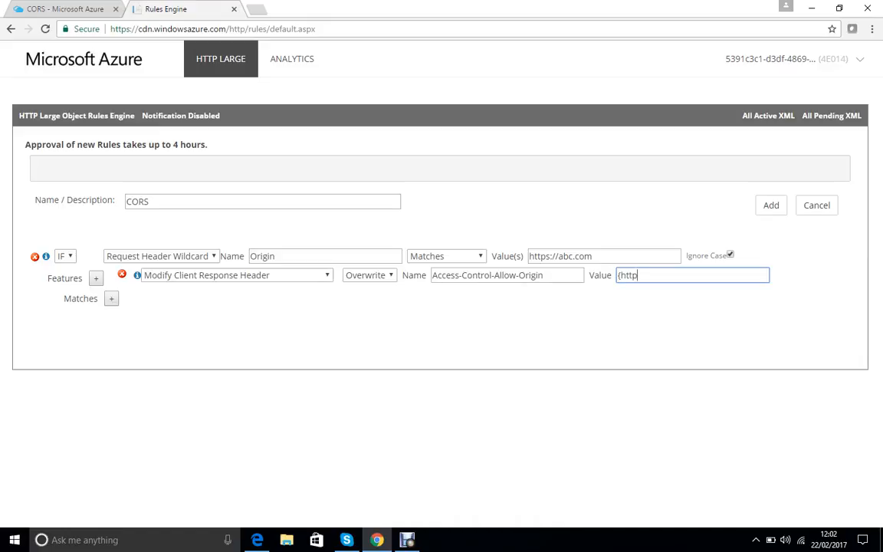
text(_o)
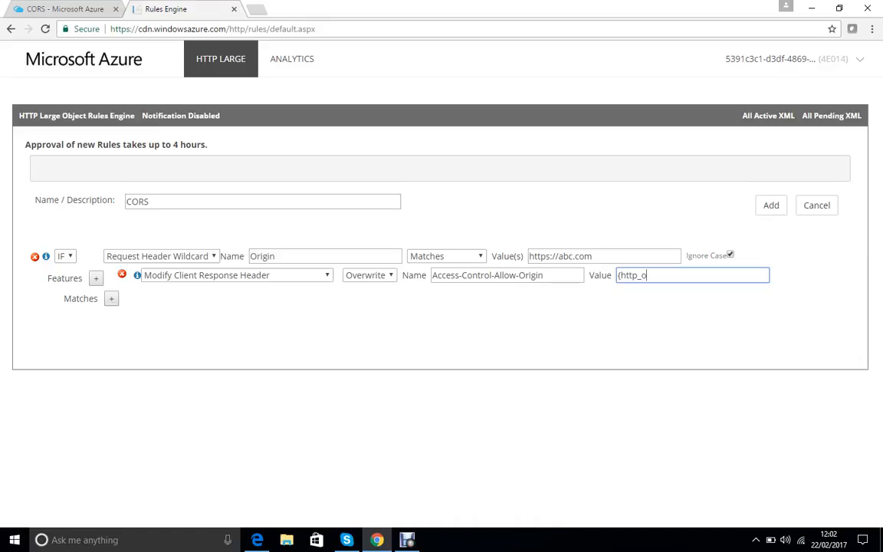
text(ri)
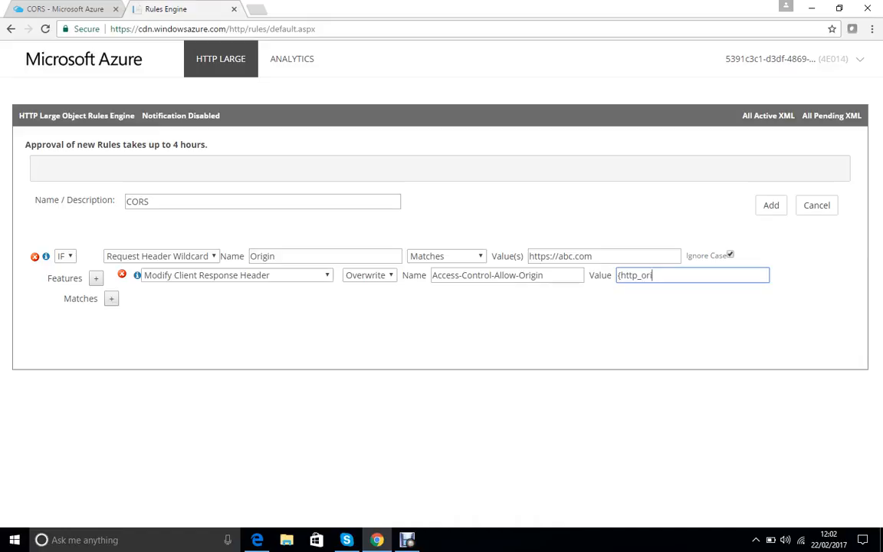
text(hin)
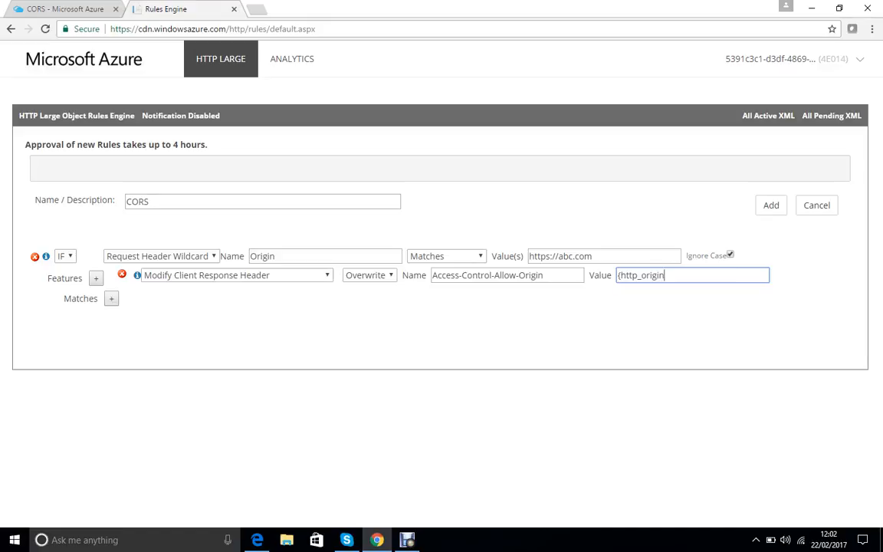
text())
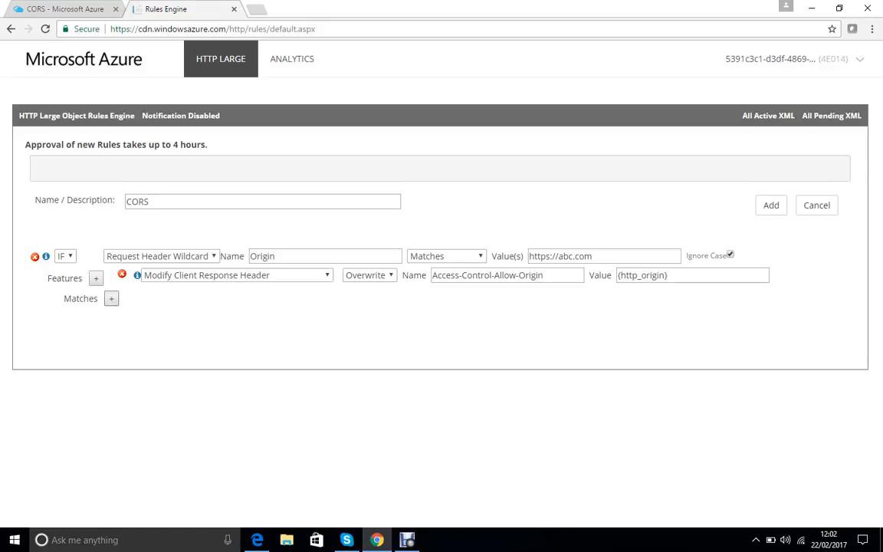
Delete the accidental ELSE IF condition and add a second feature to the rule.
click(111, 298)
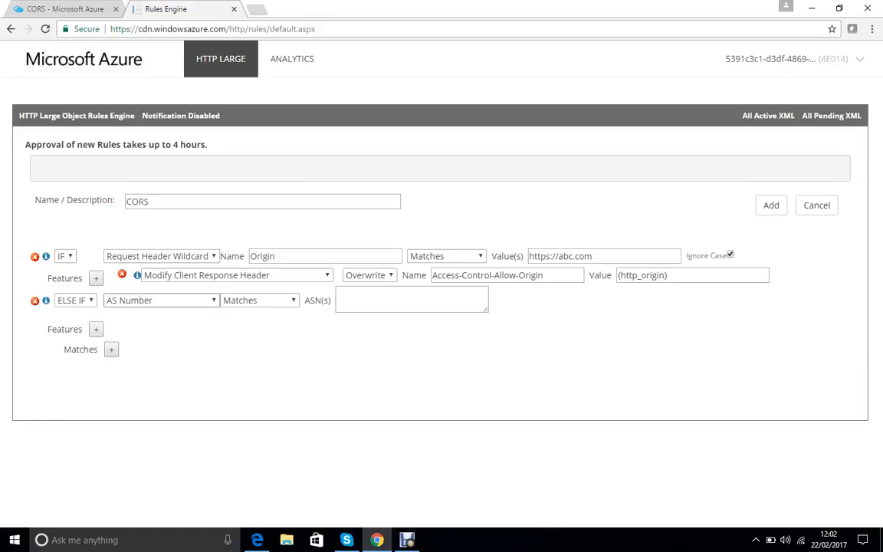
click(34, 301)
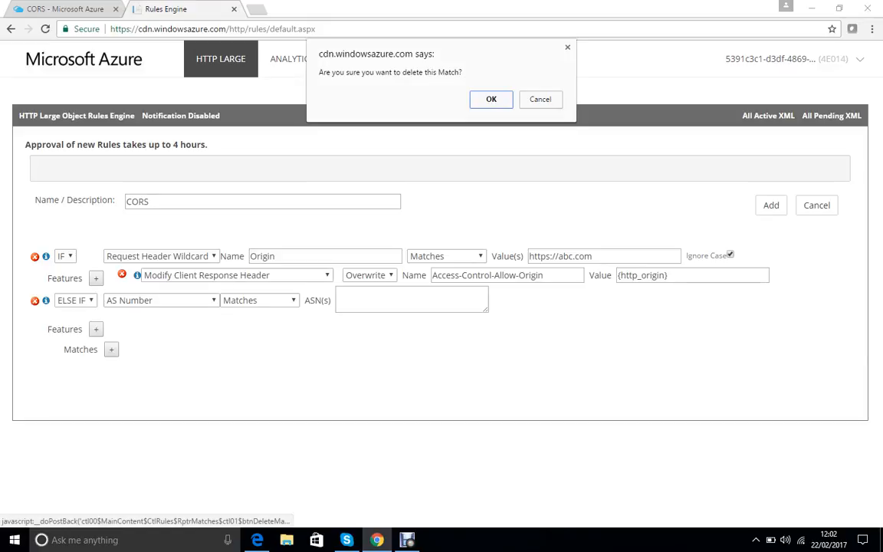
click(491, 98)
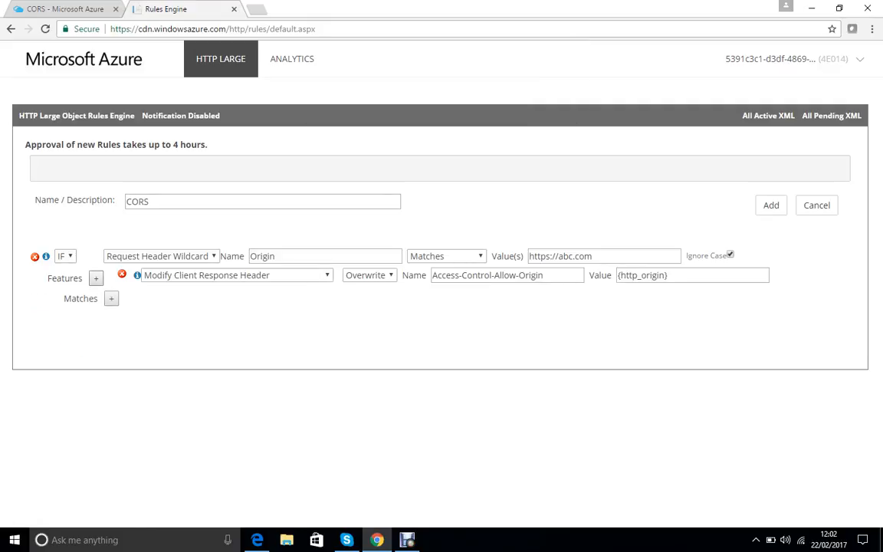
click(95, 278)
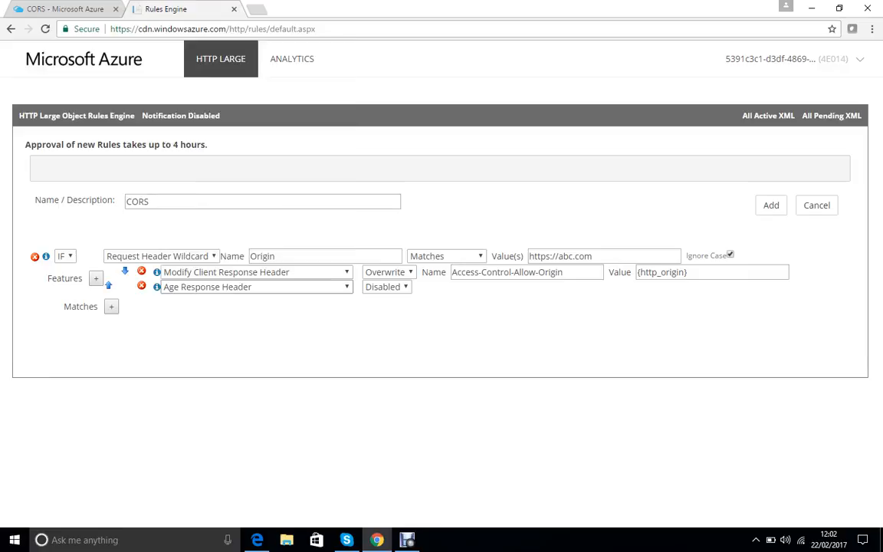
Make the second feature overwrite client response header Access-Control-Allow-Headers with value *.
click(253, 272)
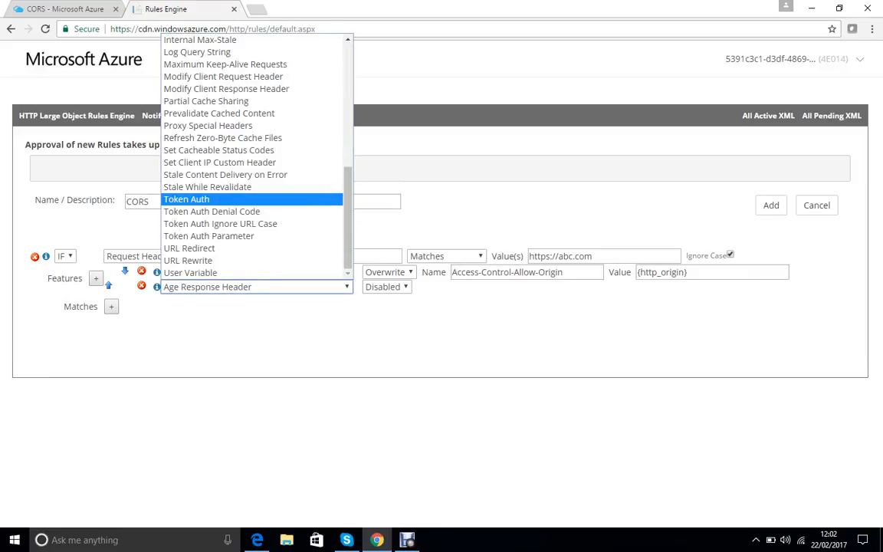
click(226, 88)
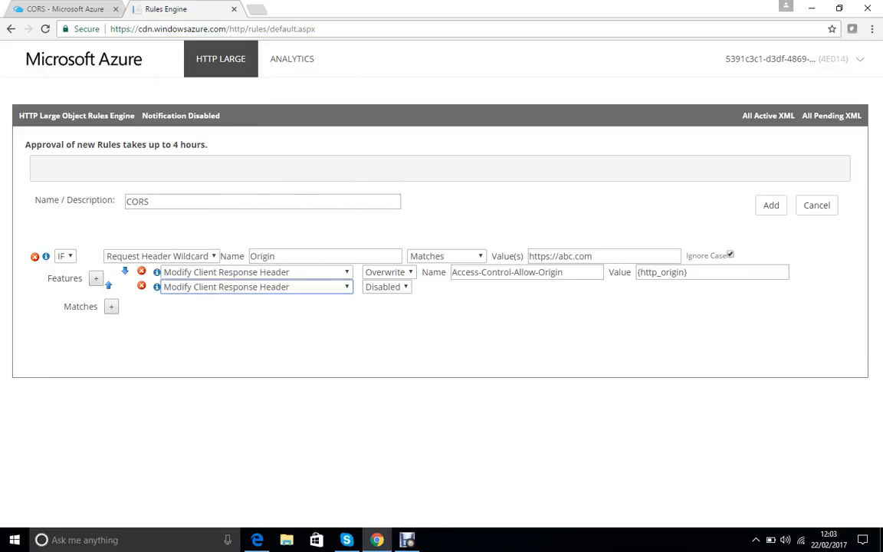
click(389, 287)
text(A)
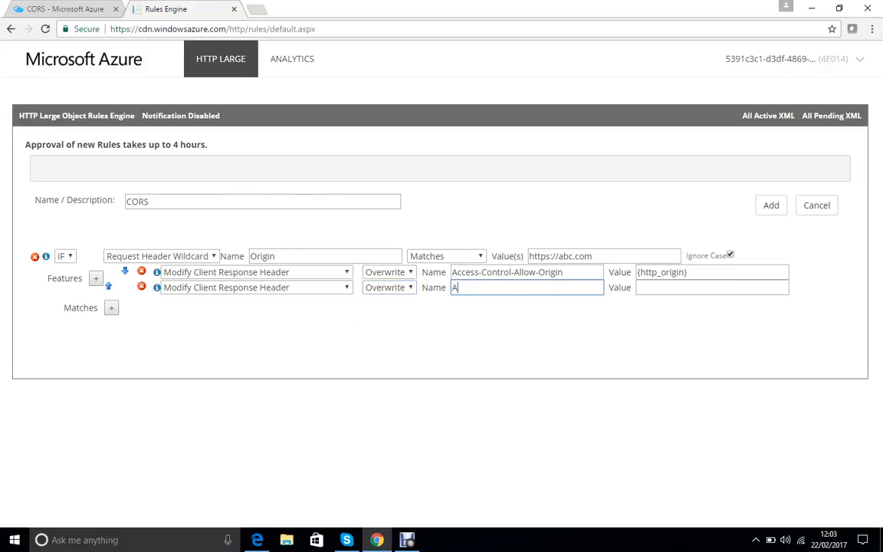
text(ccess-Control-Allow-)
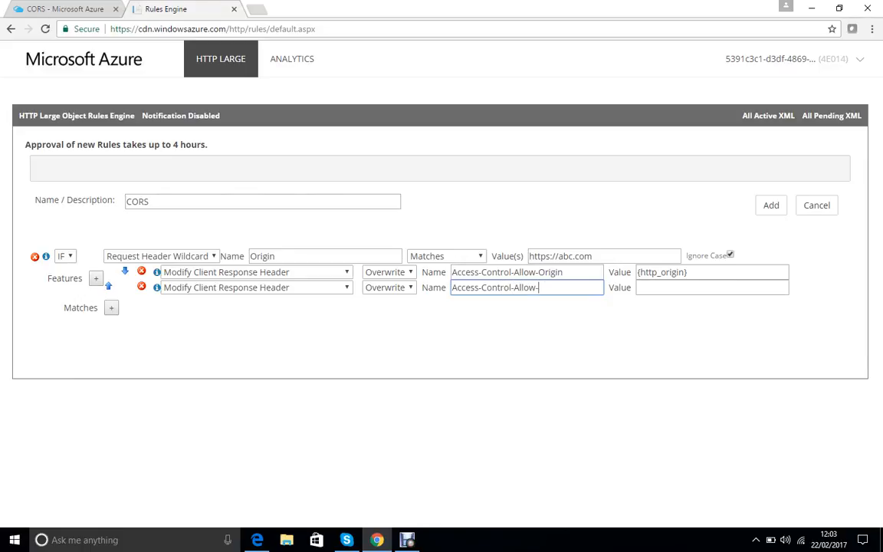
text(Headers)
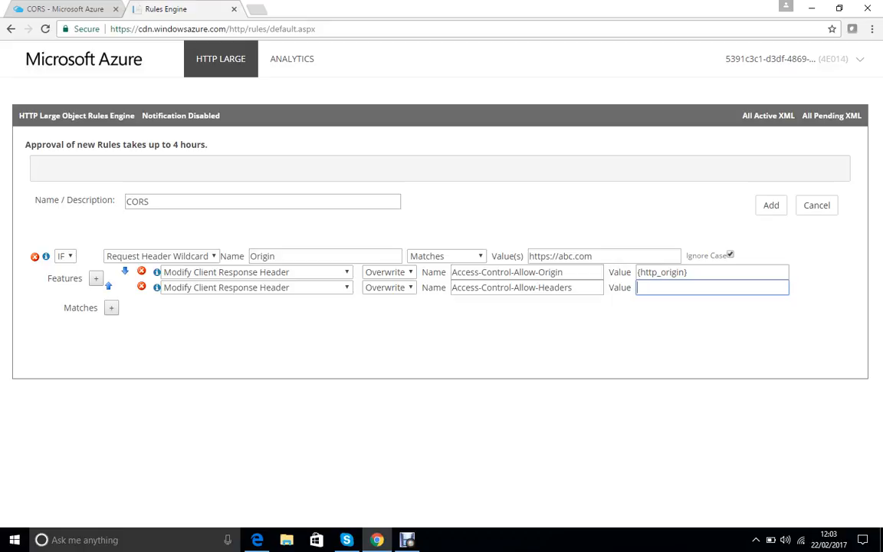
text(*)
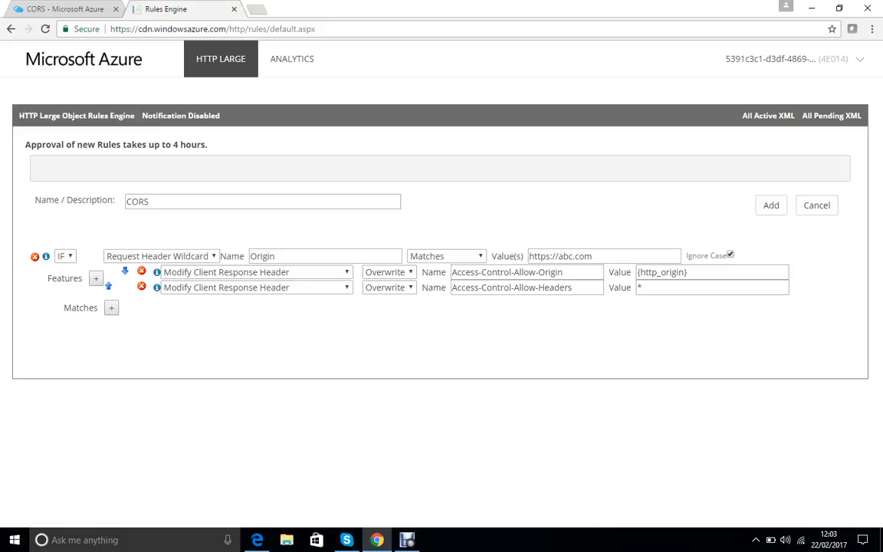
mouse_move(771, 205)
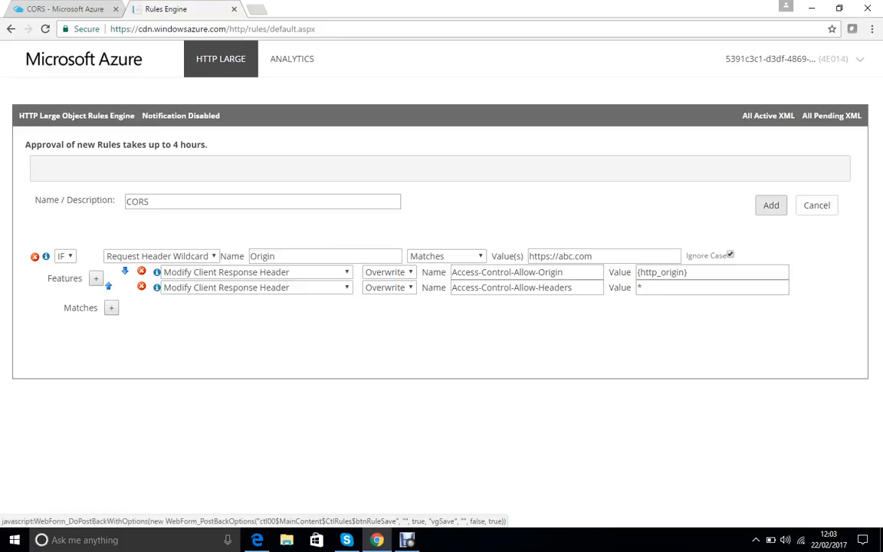
Add the CORS rule and return to the CORS CDN profile overview.
click(770, 205)
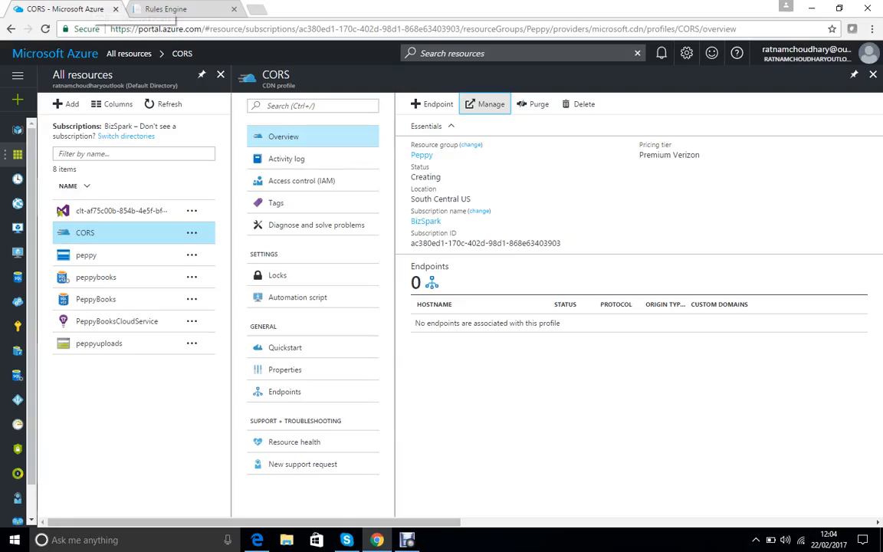
mouse_move(432, 103)
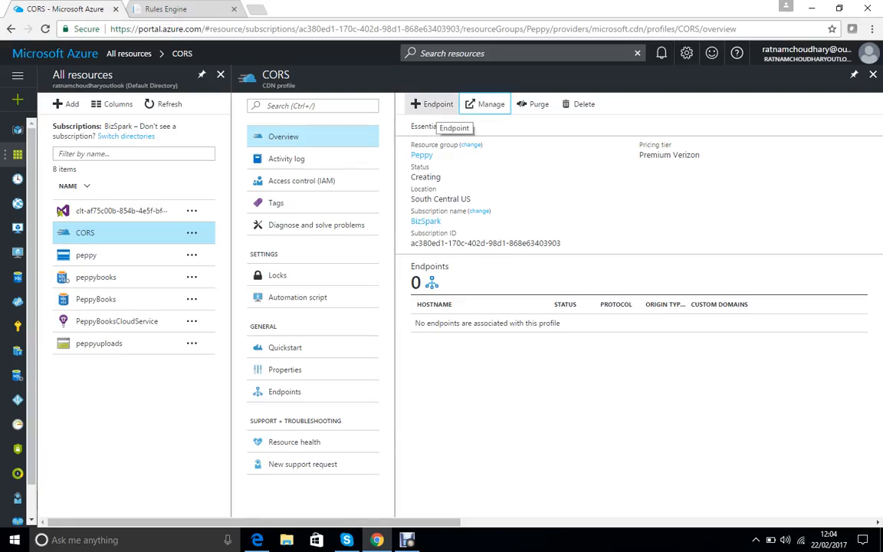